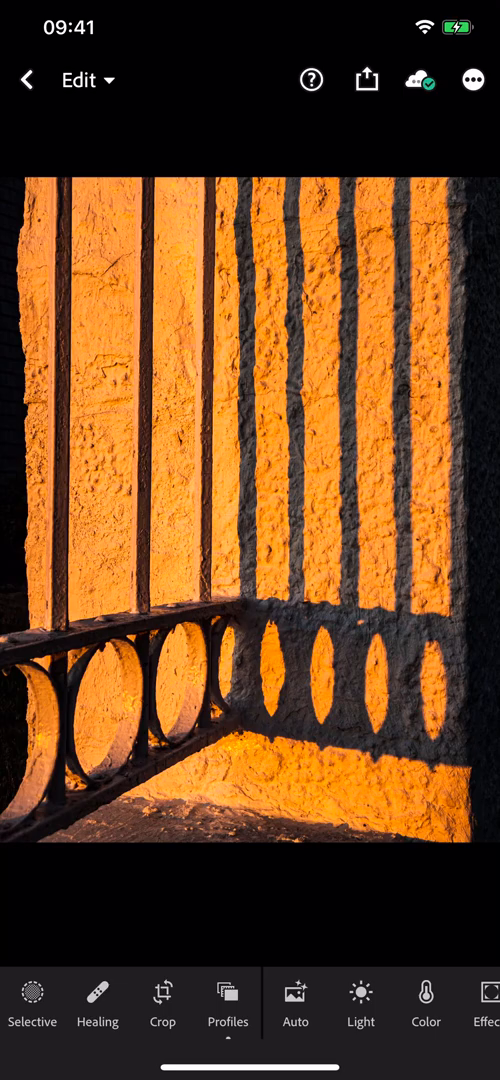
Step: Crop the fence shadow photo to a 1×1 square aspect ratio
left_click(162, 994)
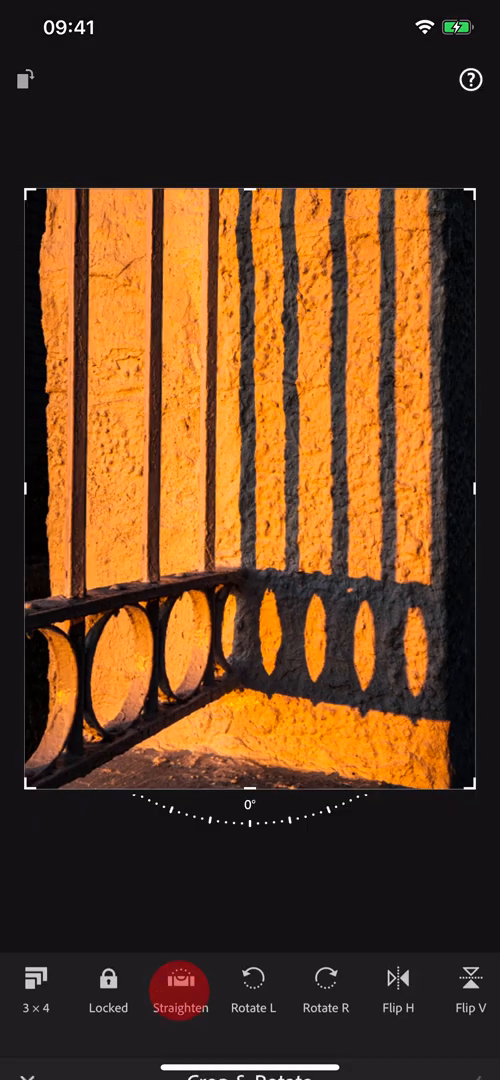
left_click(36, 980)
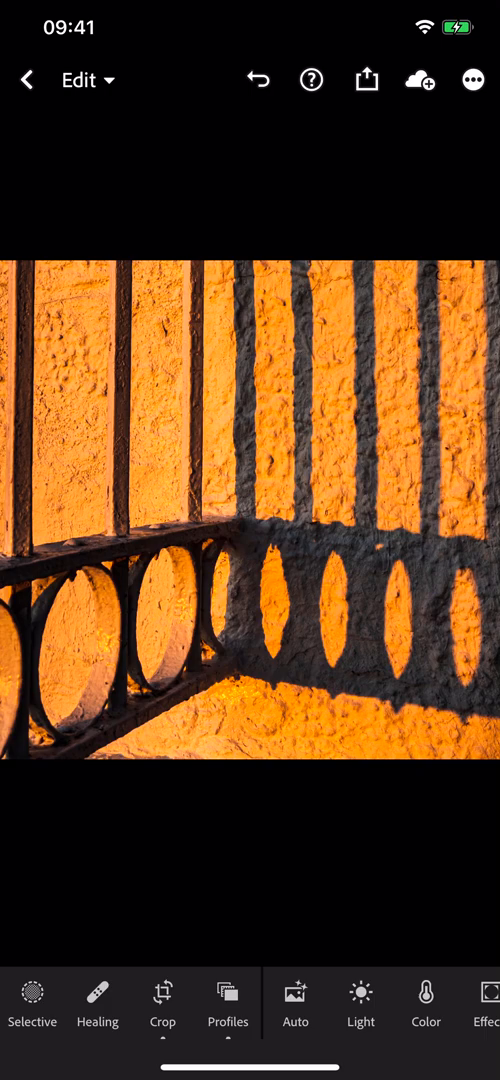
Step: Flip the square photo vertically with Flip V and apply it
left_click(162, 992)
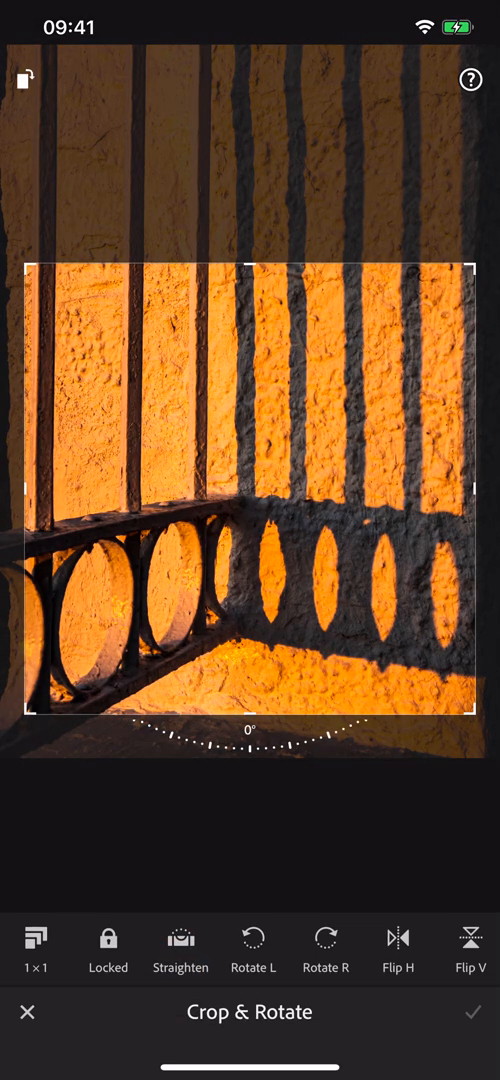
left_click(472, 940)
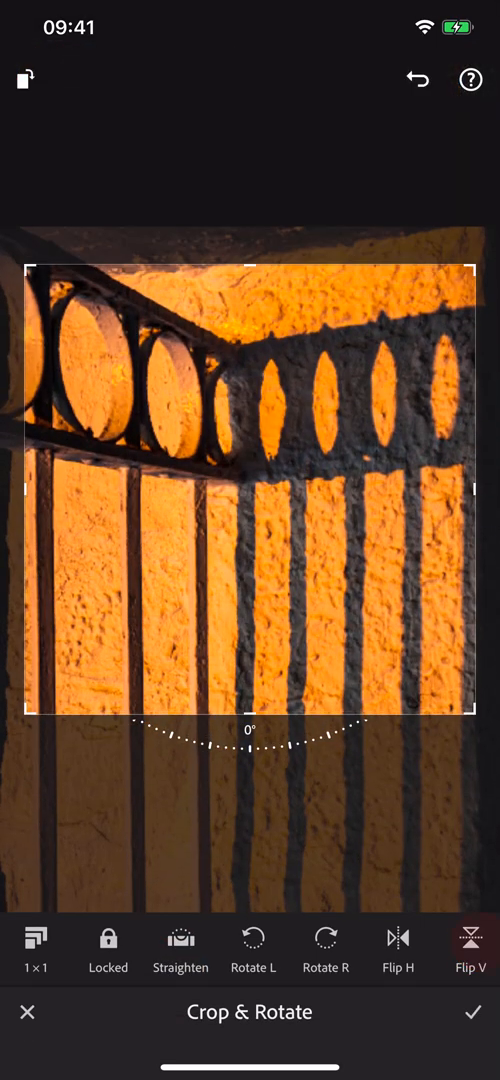
left_click(476, 1012)
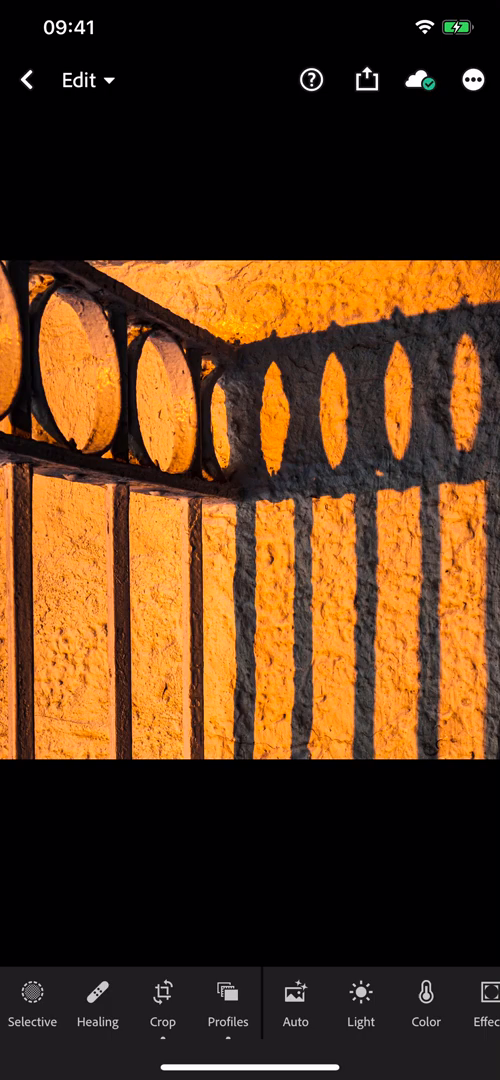
left_click(162, 992)
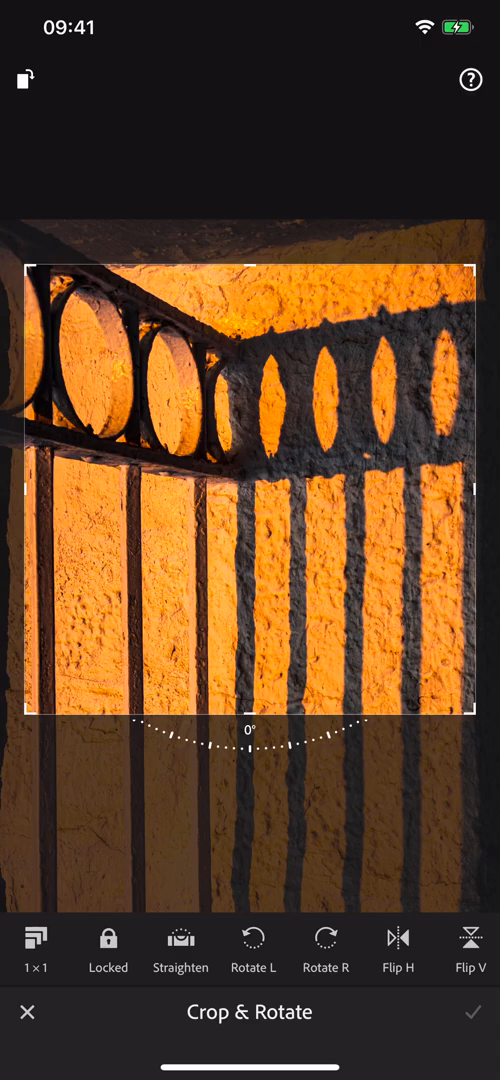
left_click(472, 1012)
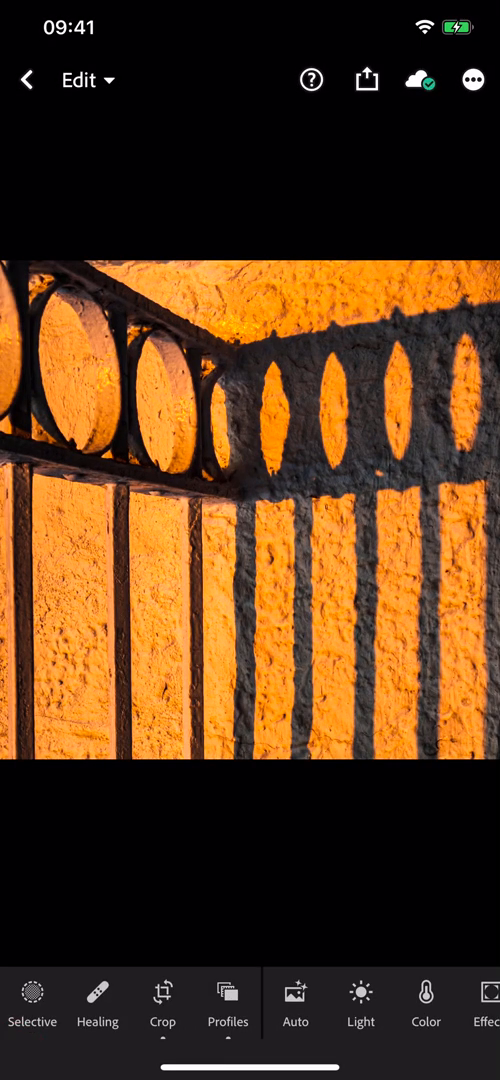